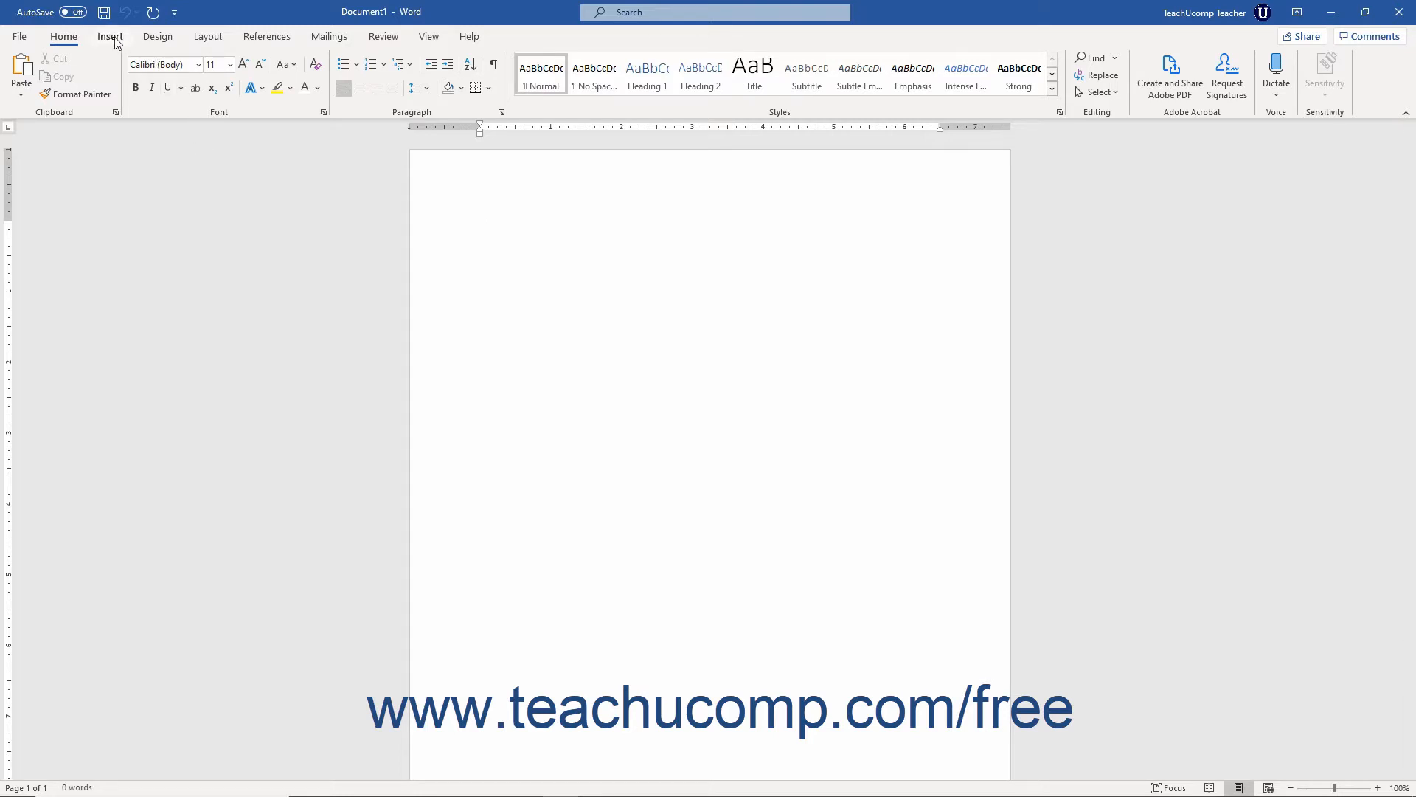
Show the Insert ribbon commands for the blank document.
click(109, 35)
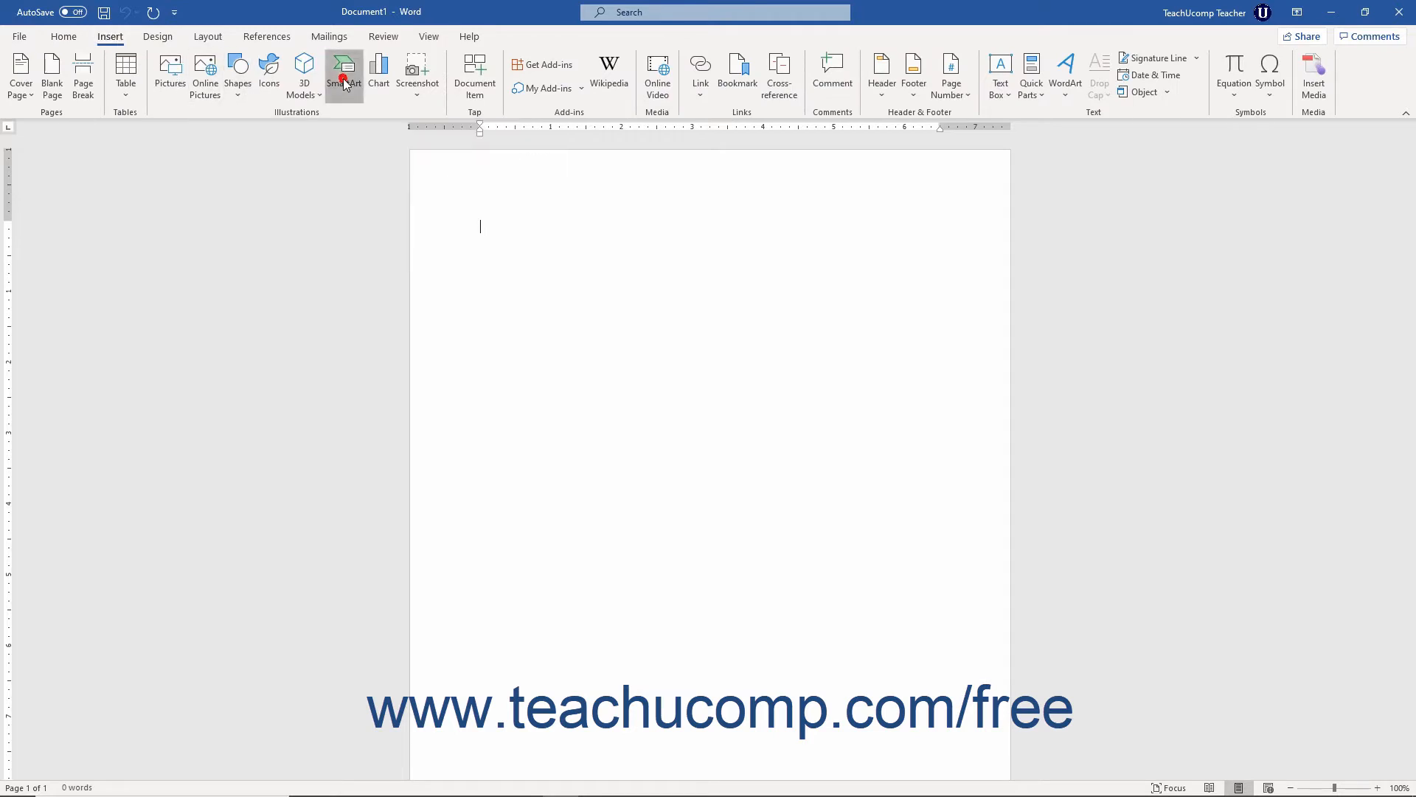
Choose the Name and Title Organization Chart from the Hierarchy SmartArt layouts.
click(344, 74)
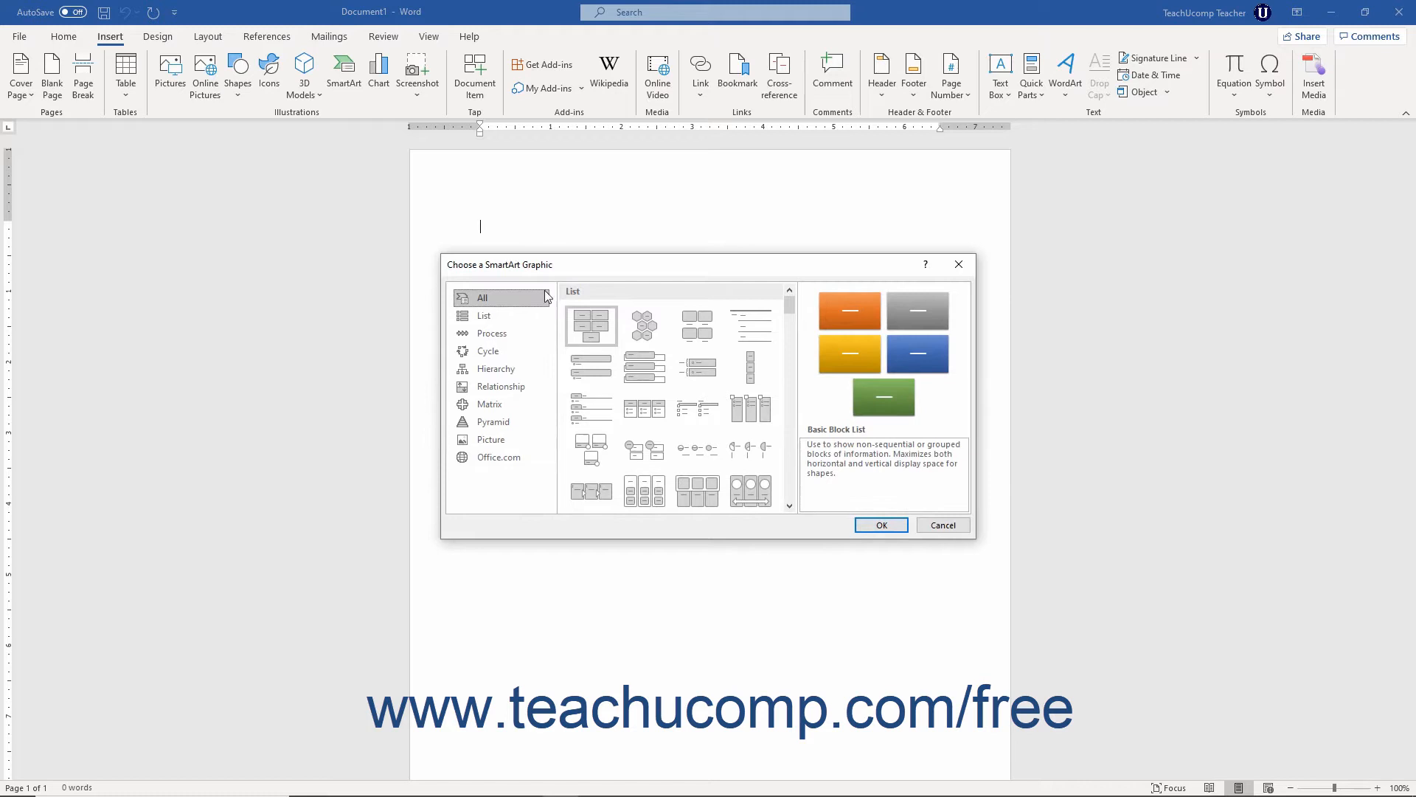
mouse_move(496, 368)
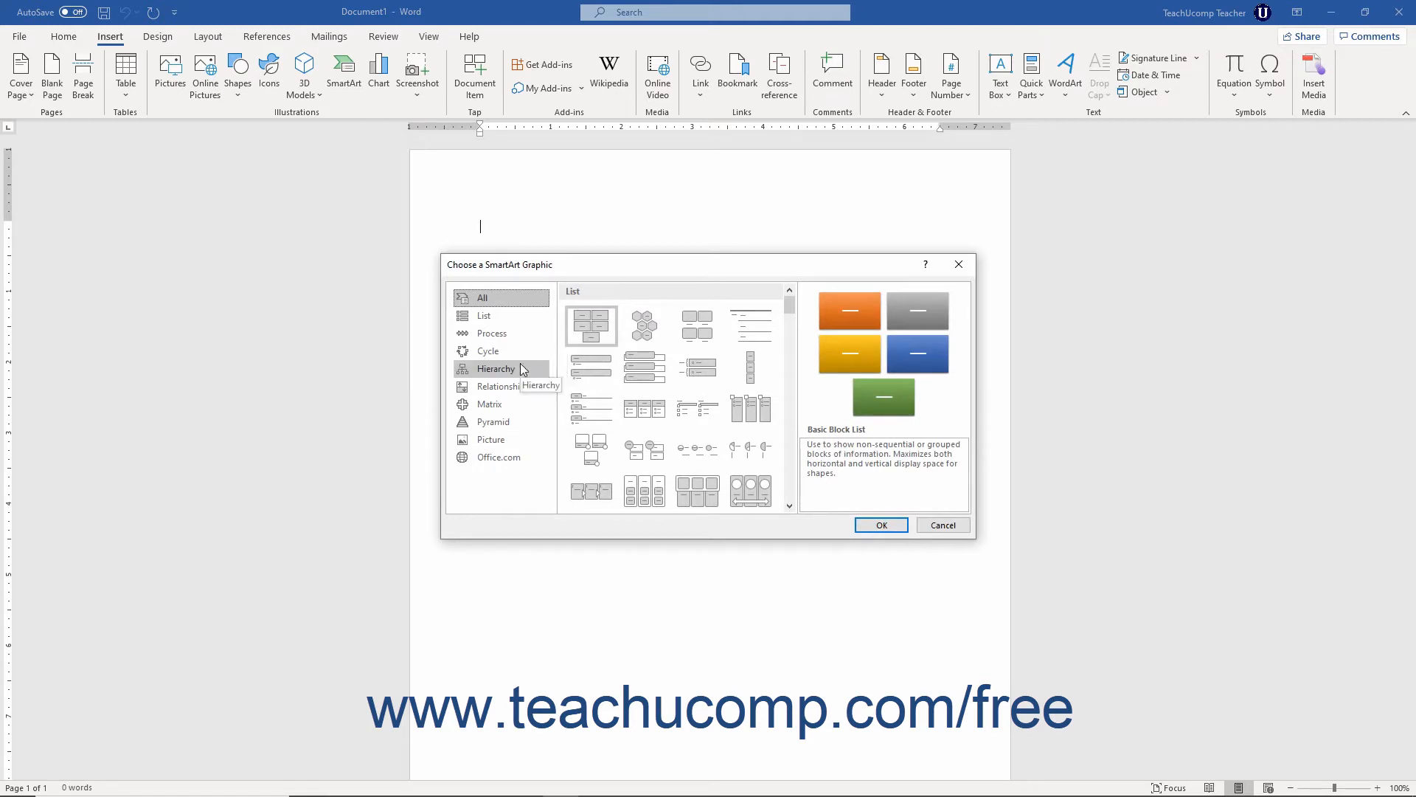
click(496, 368)
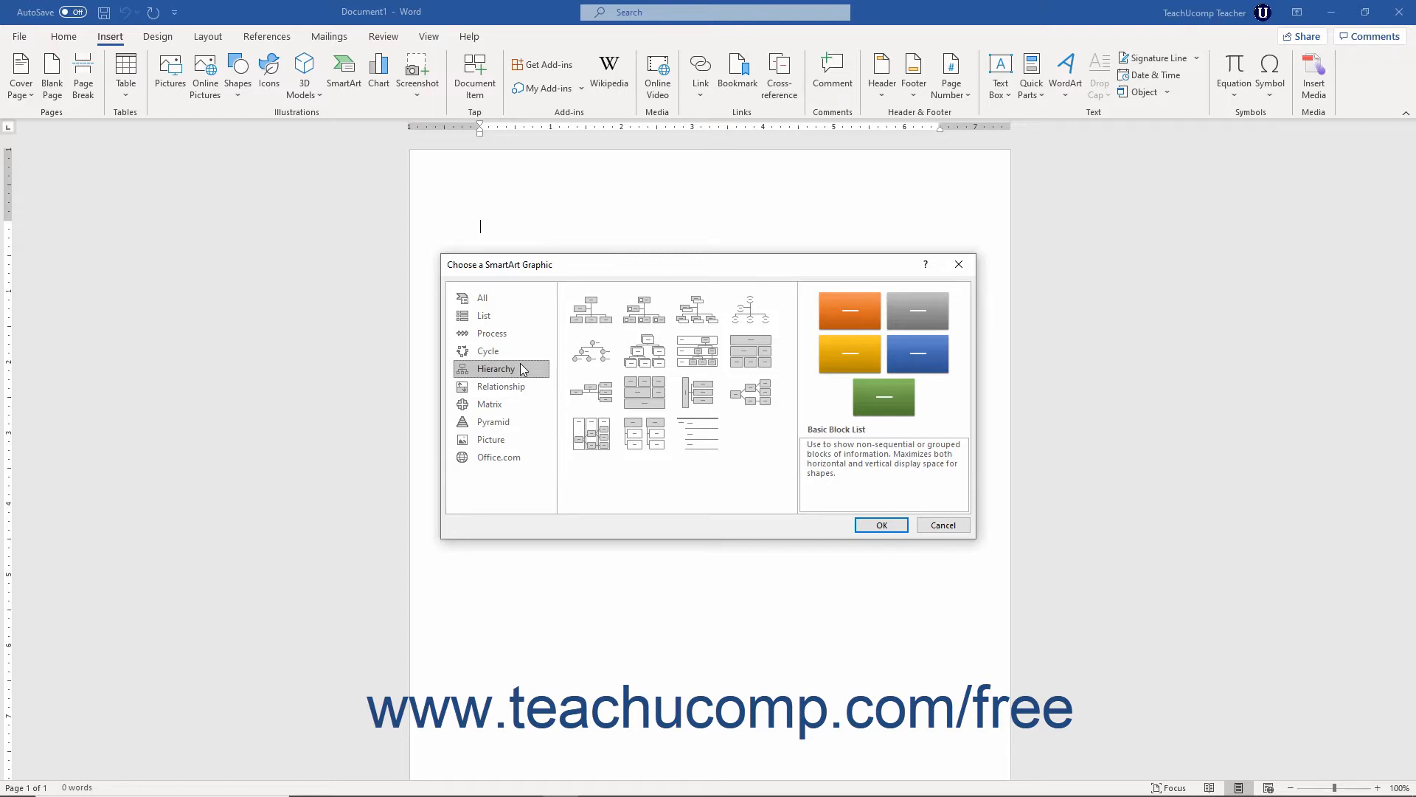
click(698, 311)
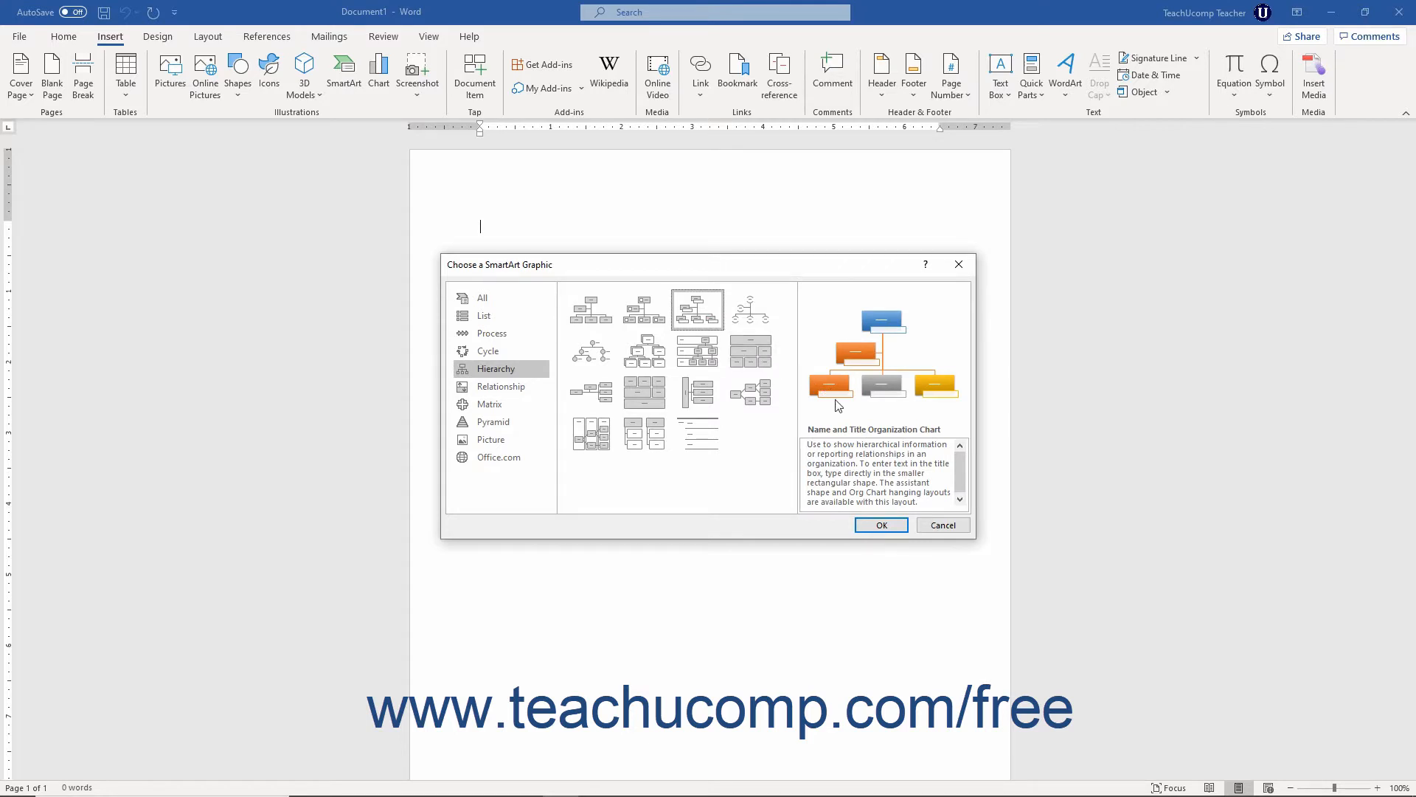
mouse_move(875, 425)
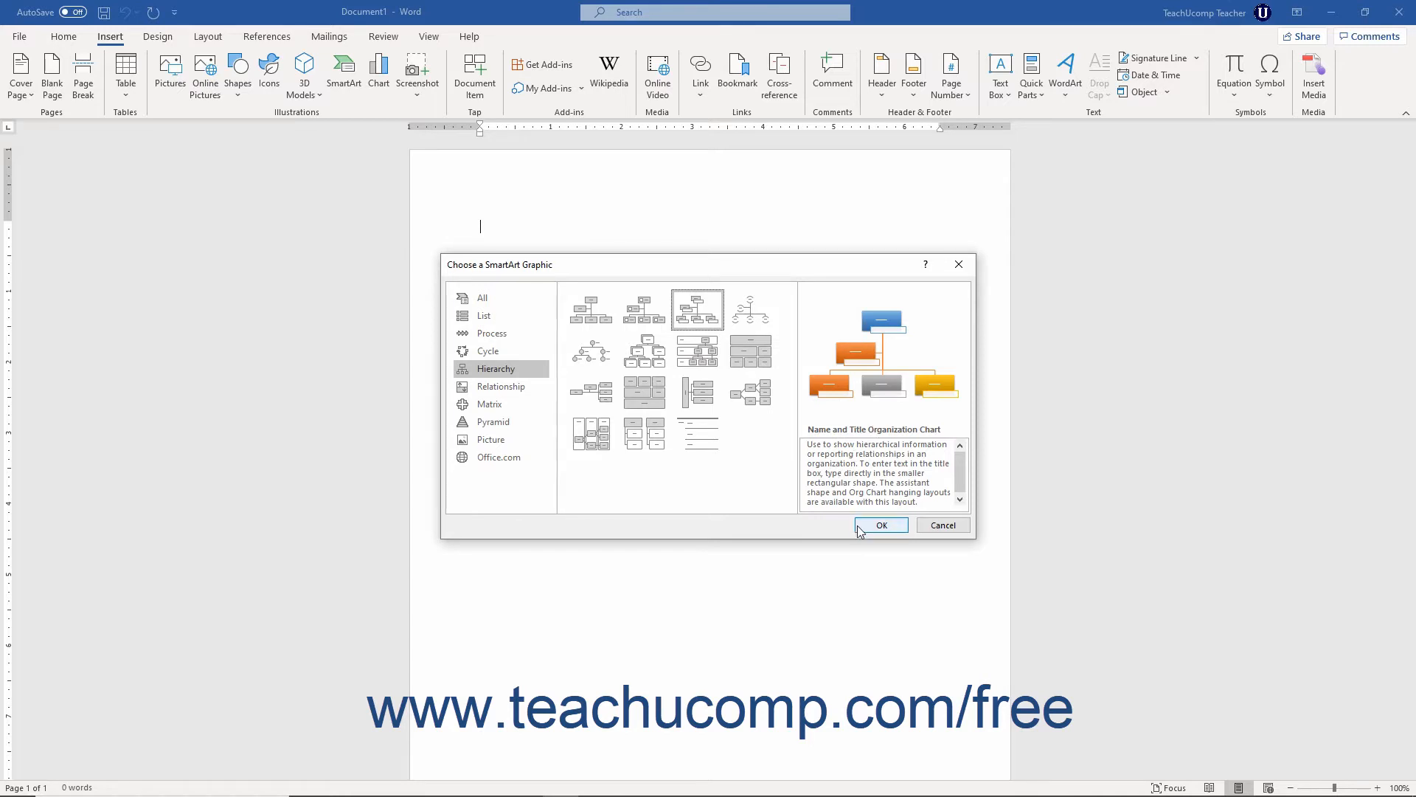
Insert the chart and enter Jon Doe (President), Sally Smith (VP) and Bob Jones.
click(882, 526)
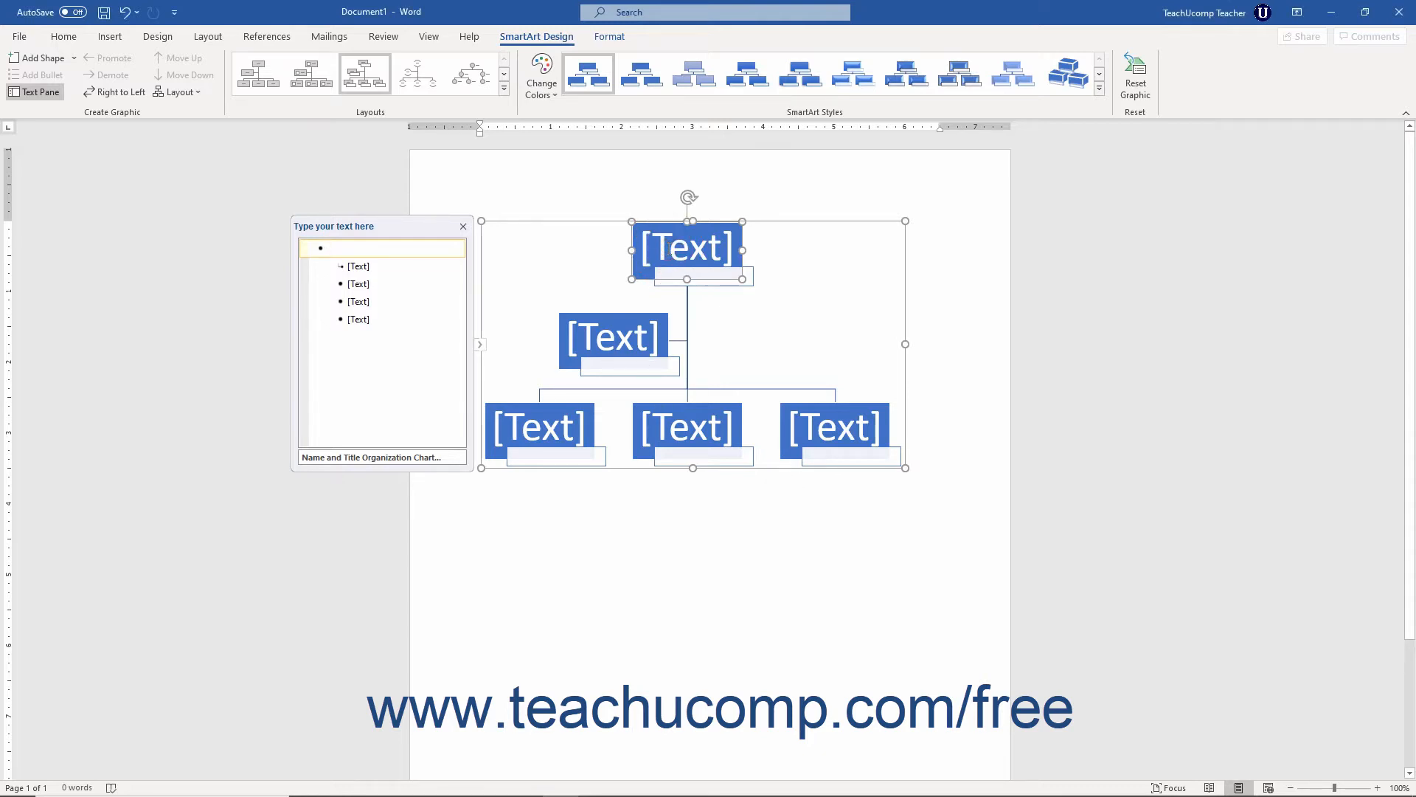
text(Jon Doe)
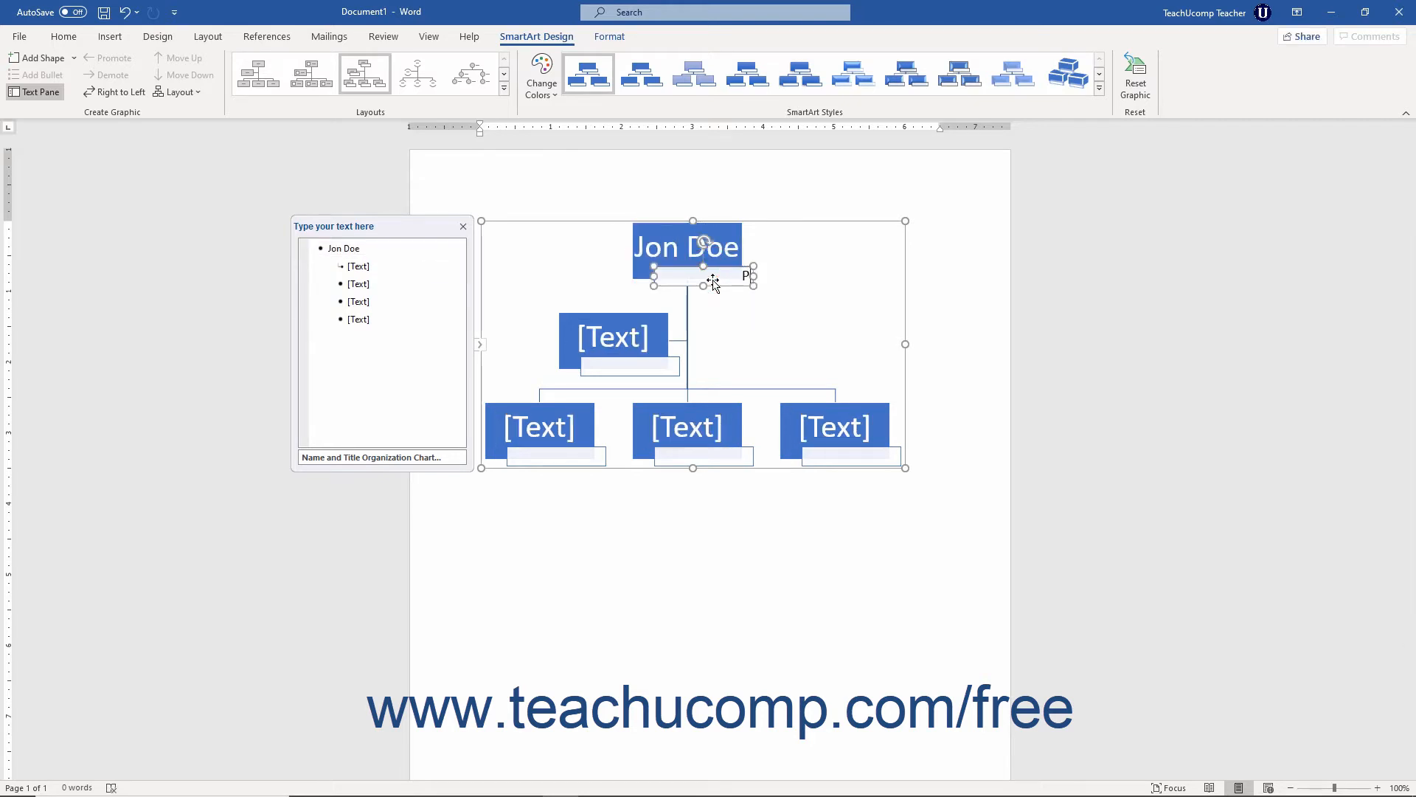
text(President)
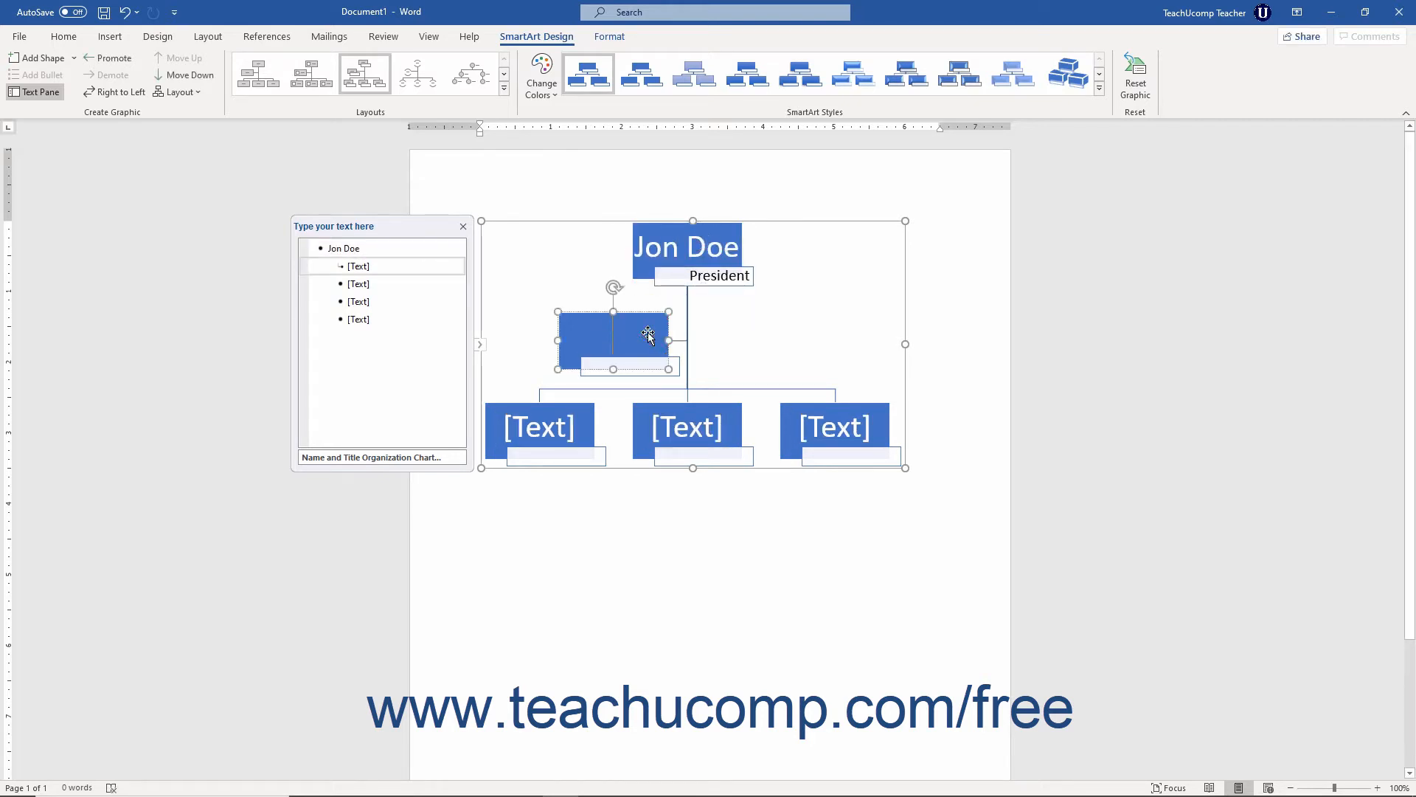
text(Sally Smith)
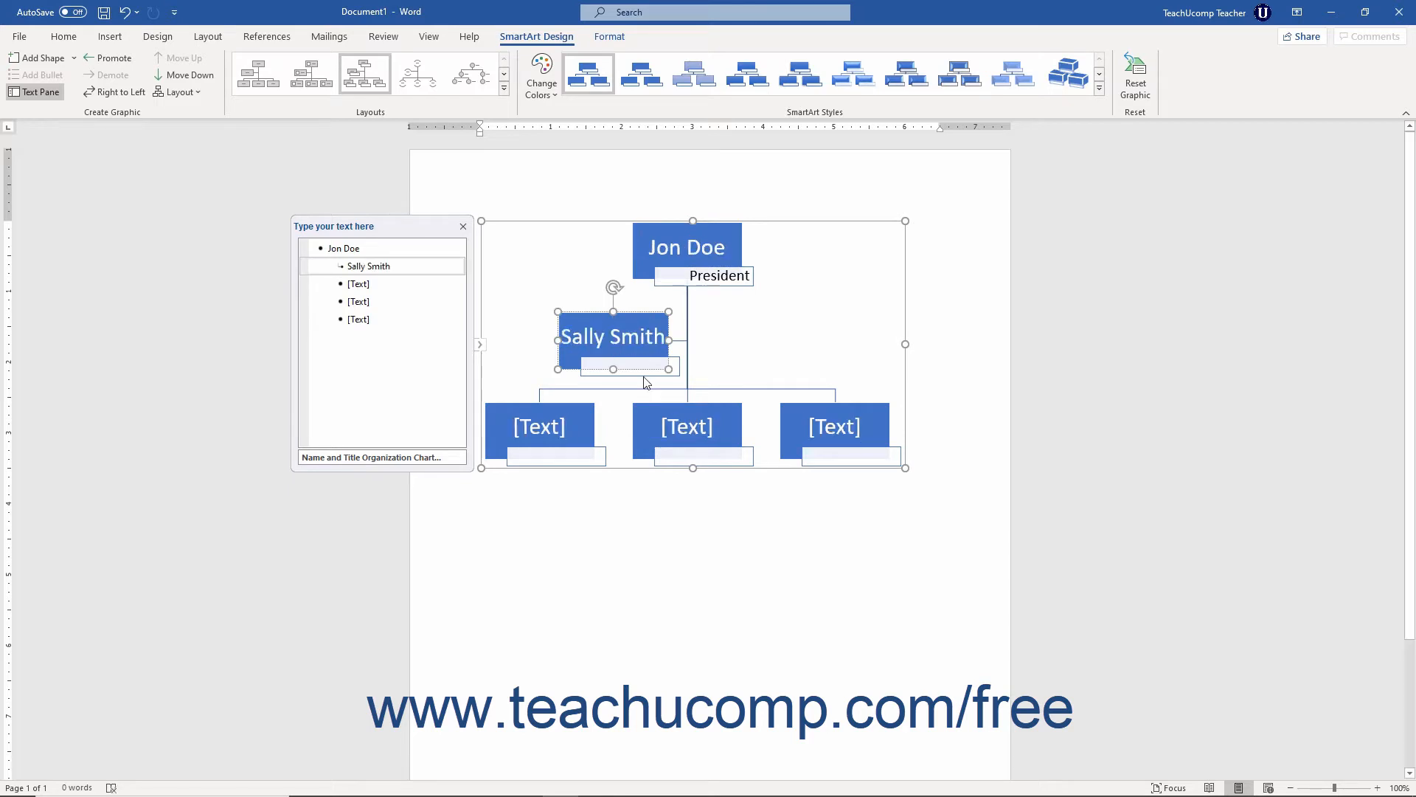
text(VP)
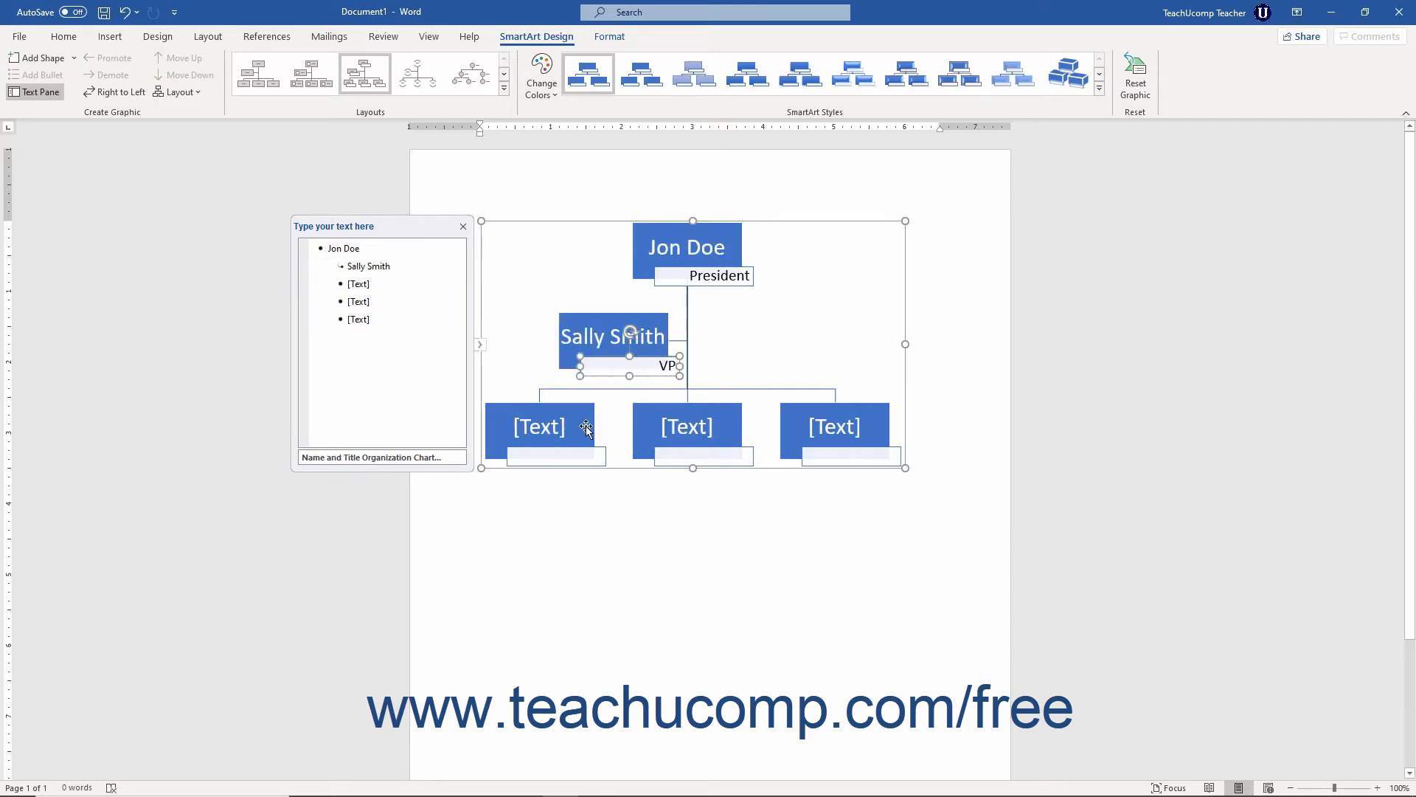
text(B)
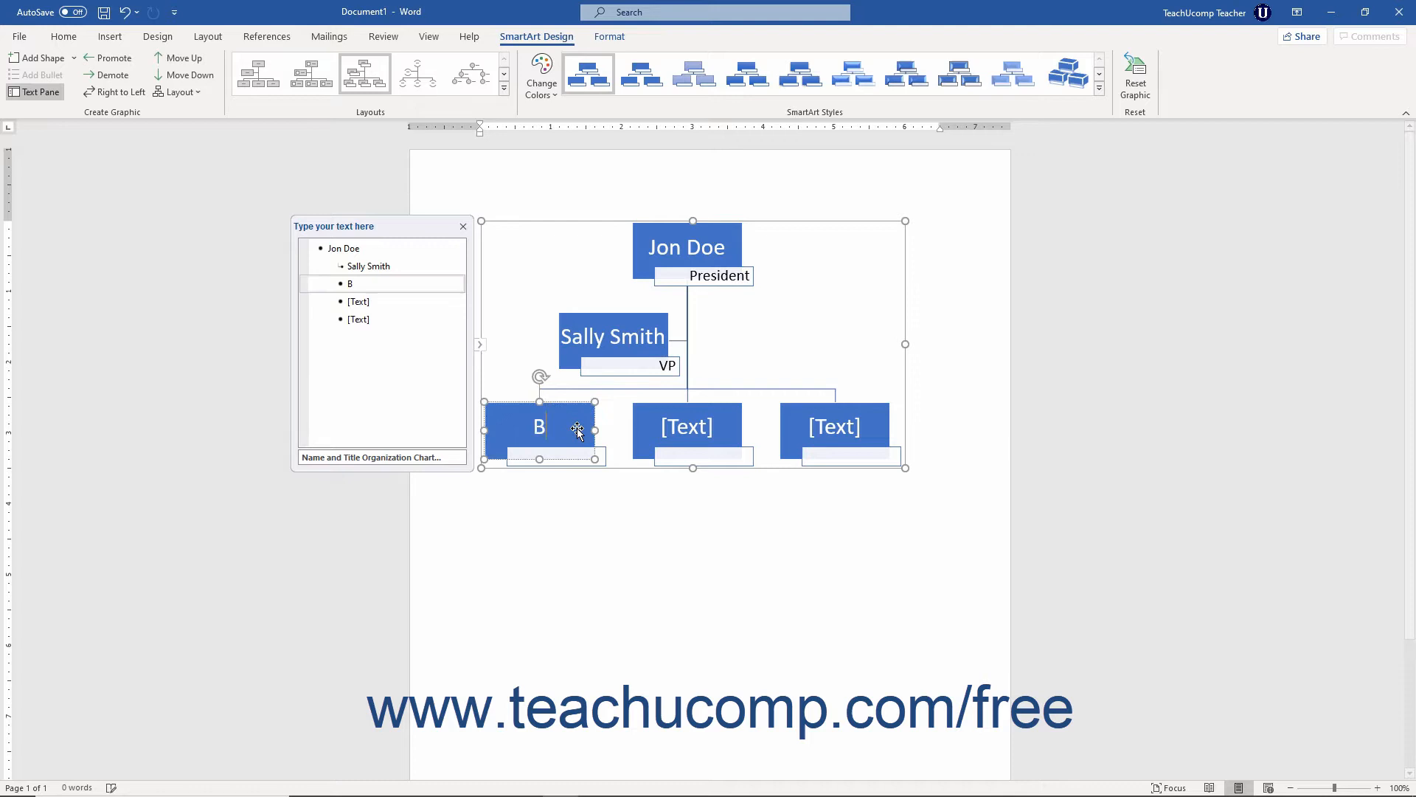
text(ob Jones)
click(556, 455)
text(Director of Marketing)
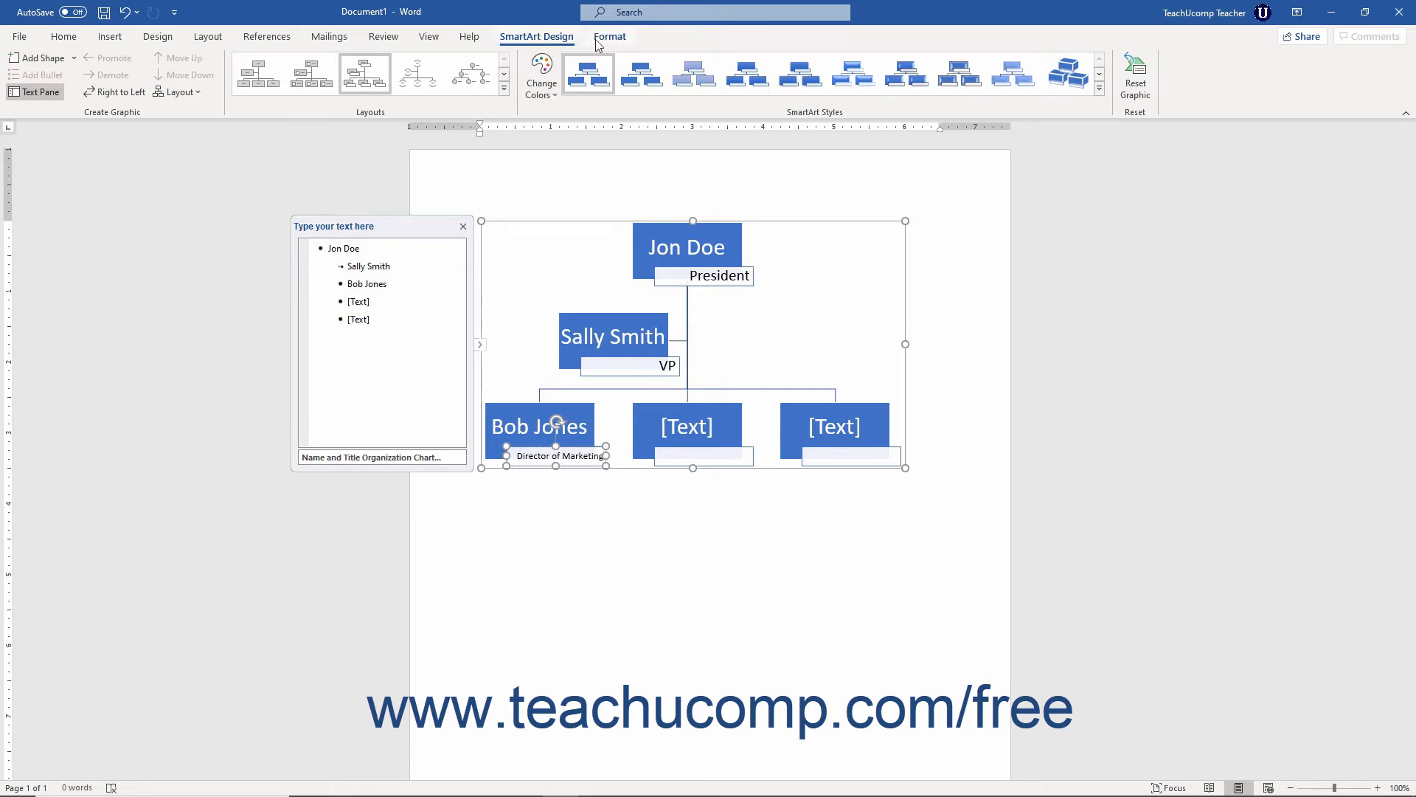
click(609, 36)
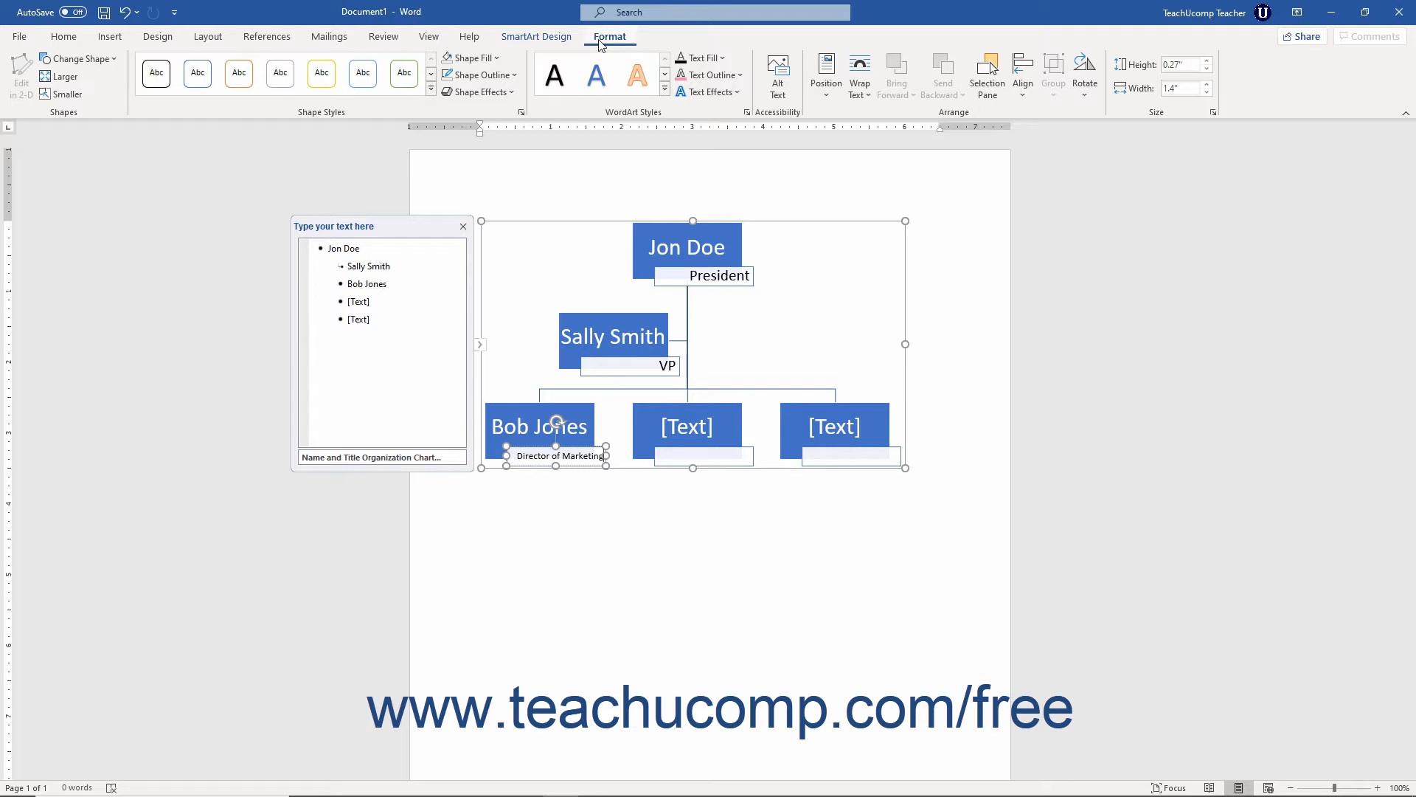
click(536, 35)
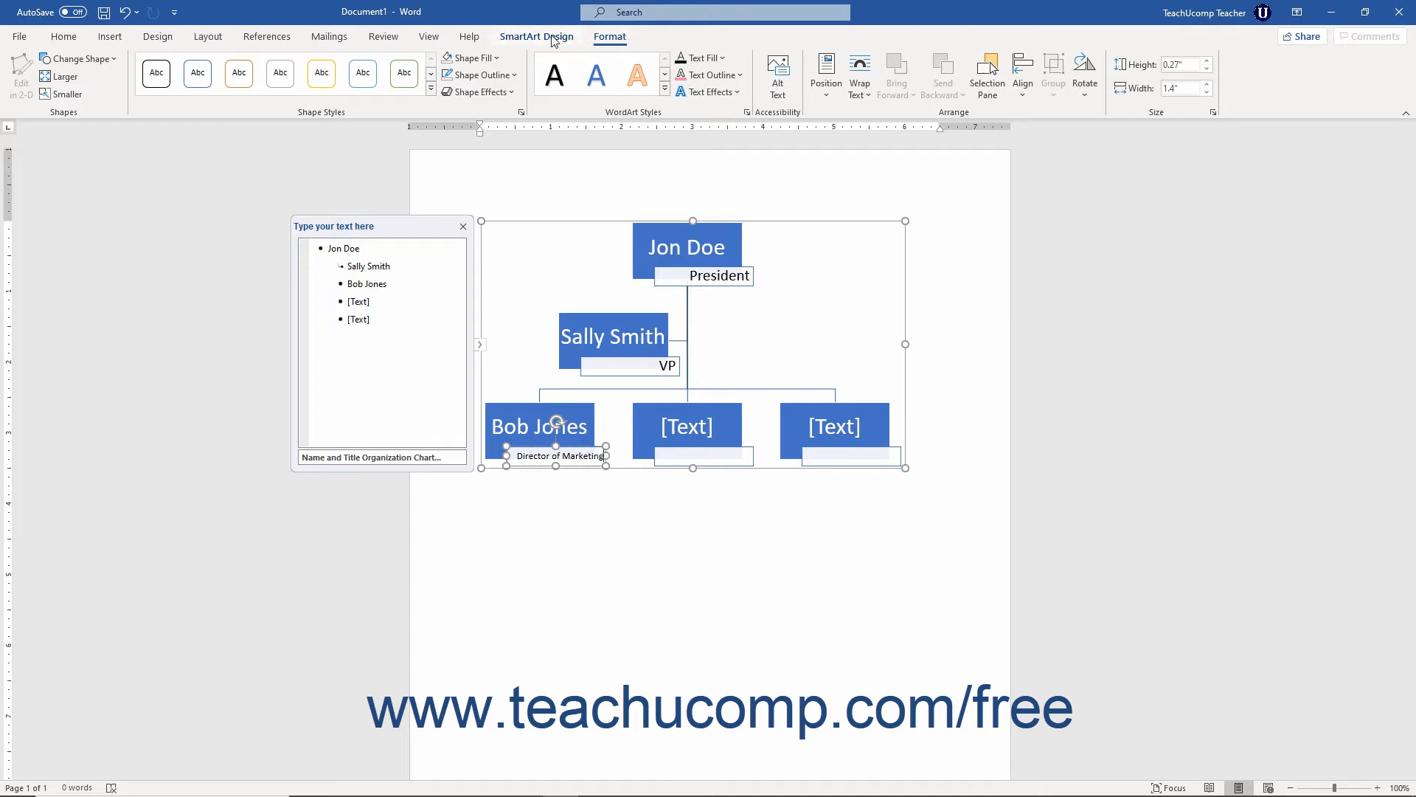
click(535, 36)
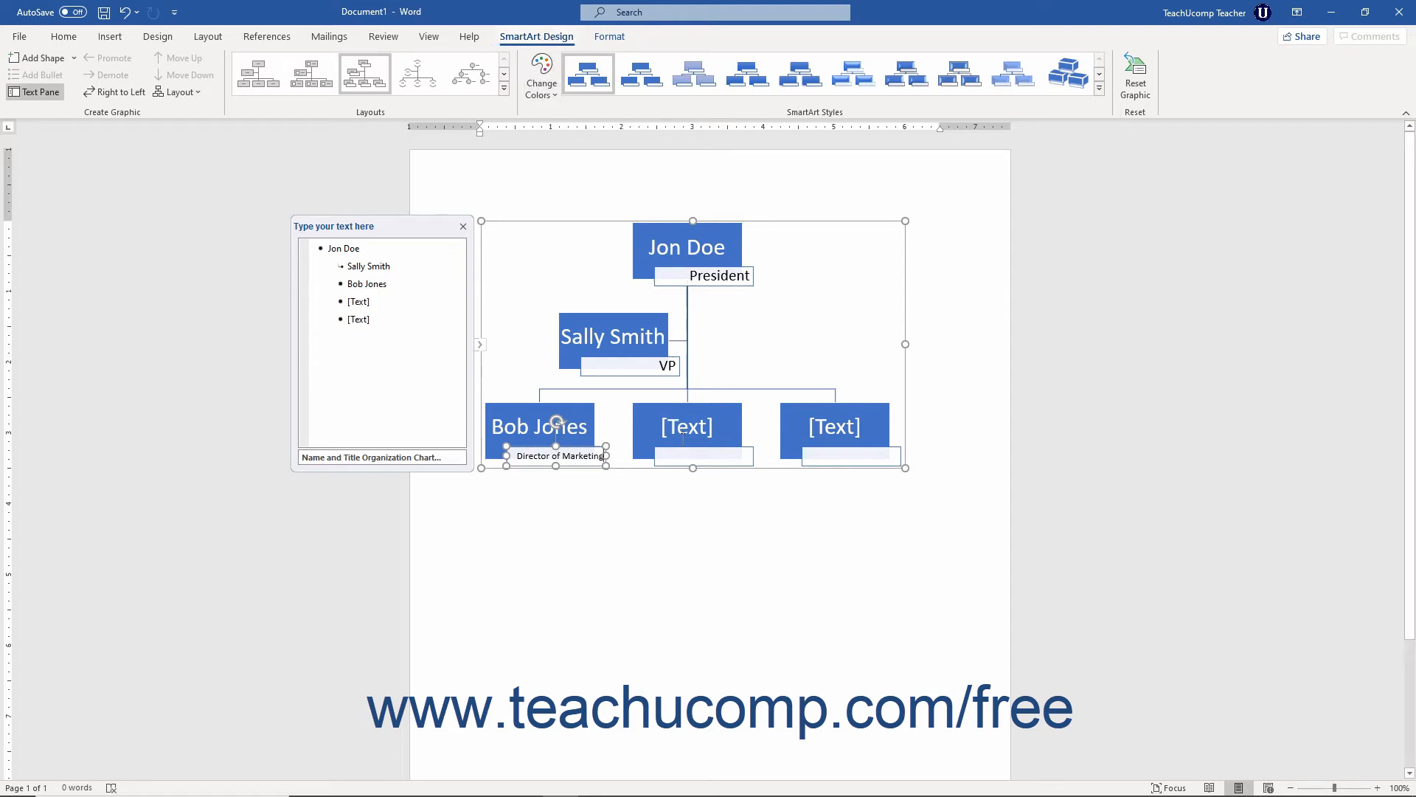
click(686, 427)
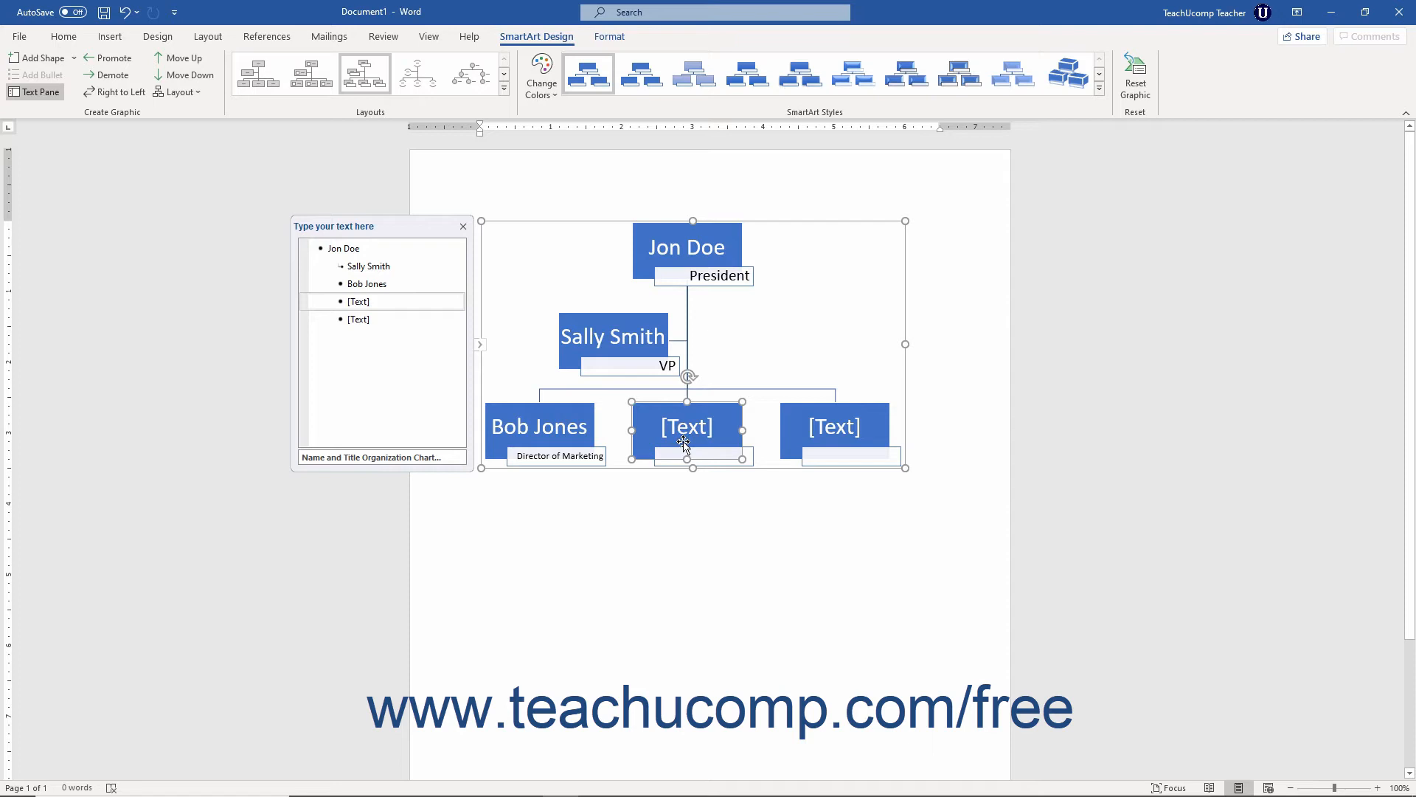
text(Donna White)
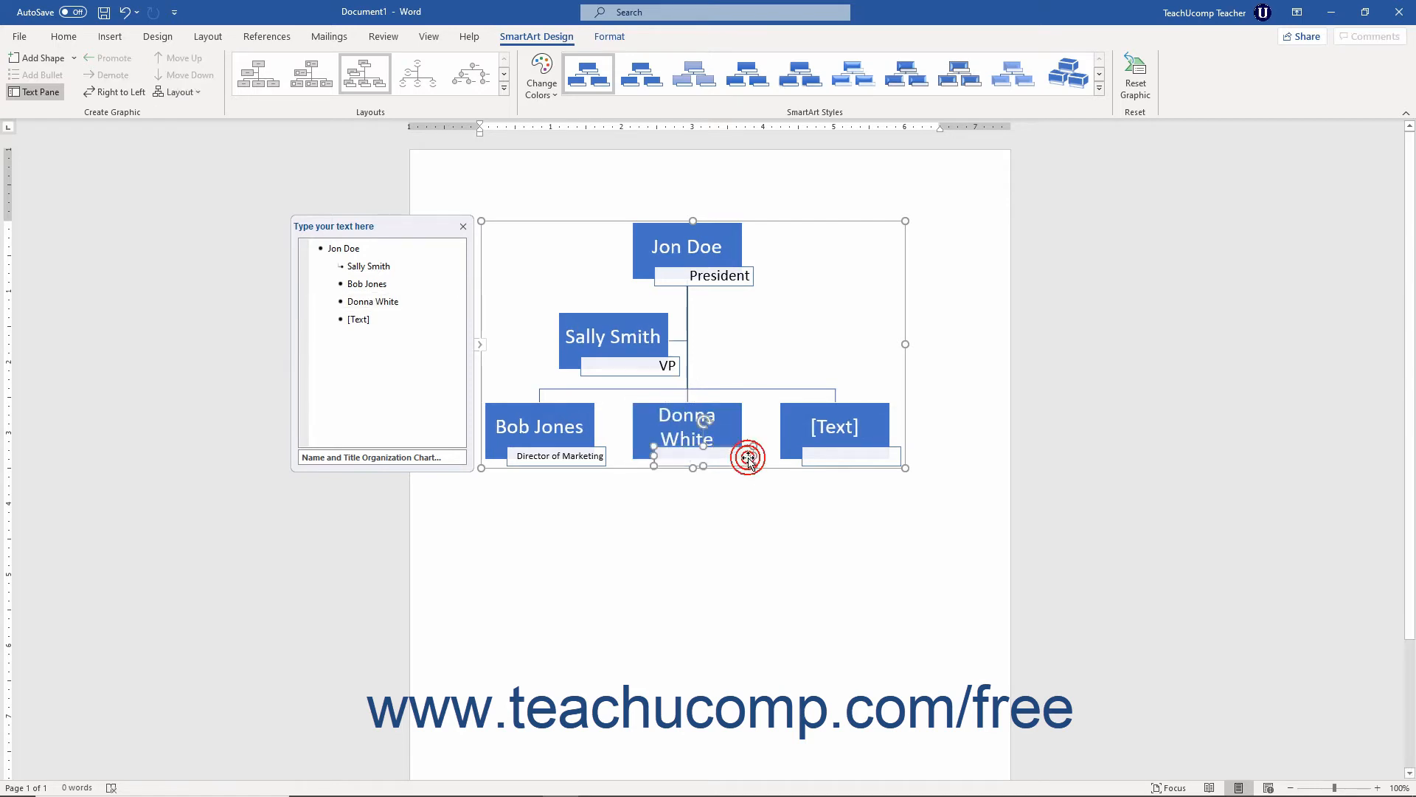
text(Director of IT)
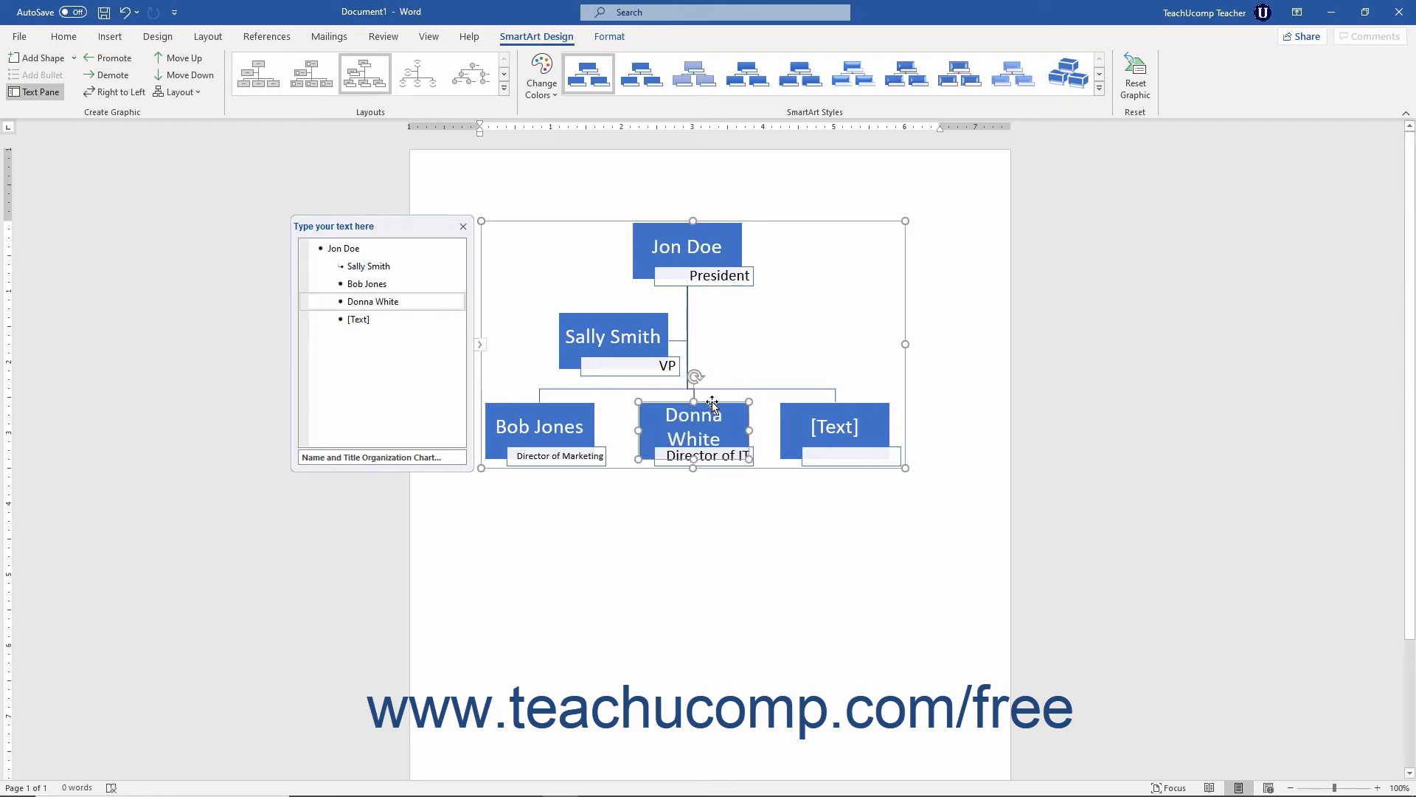
mouse_move(711, 408)
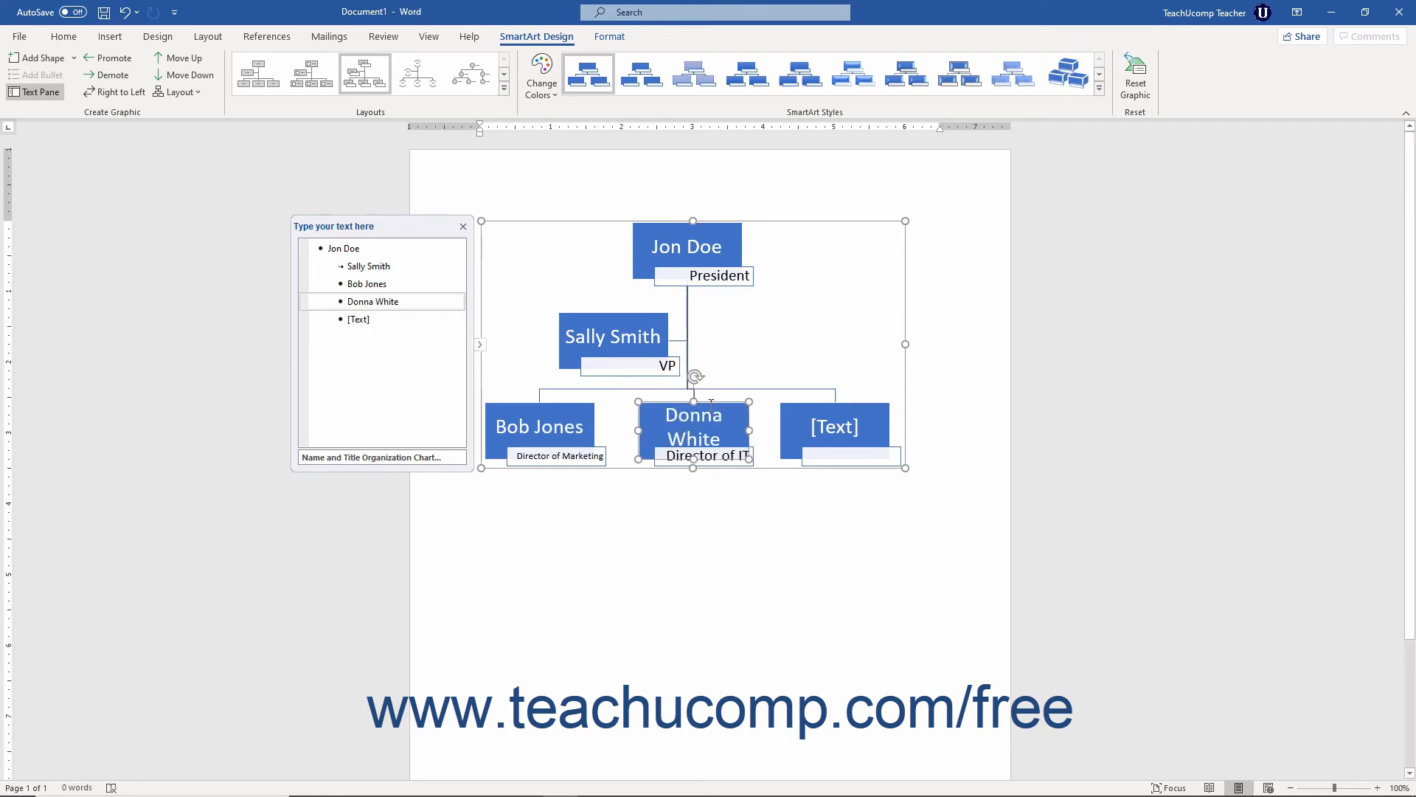
mouse_move(770, 347)
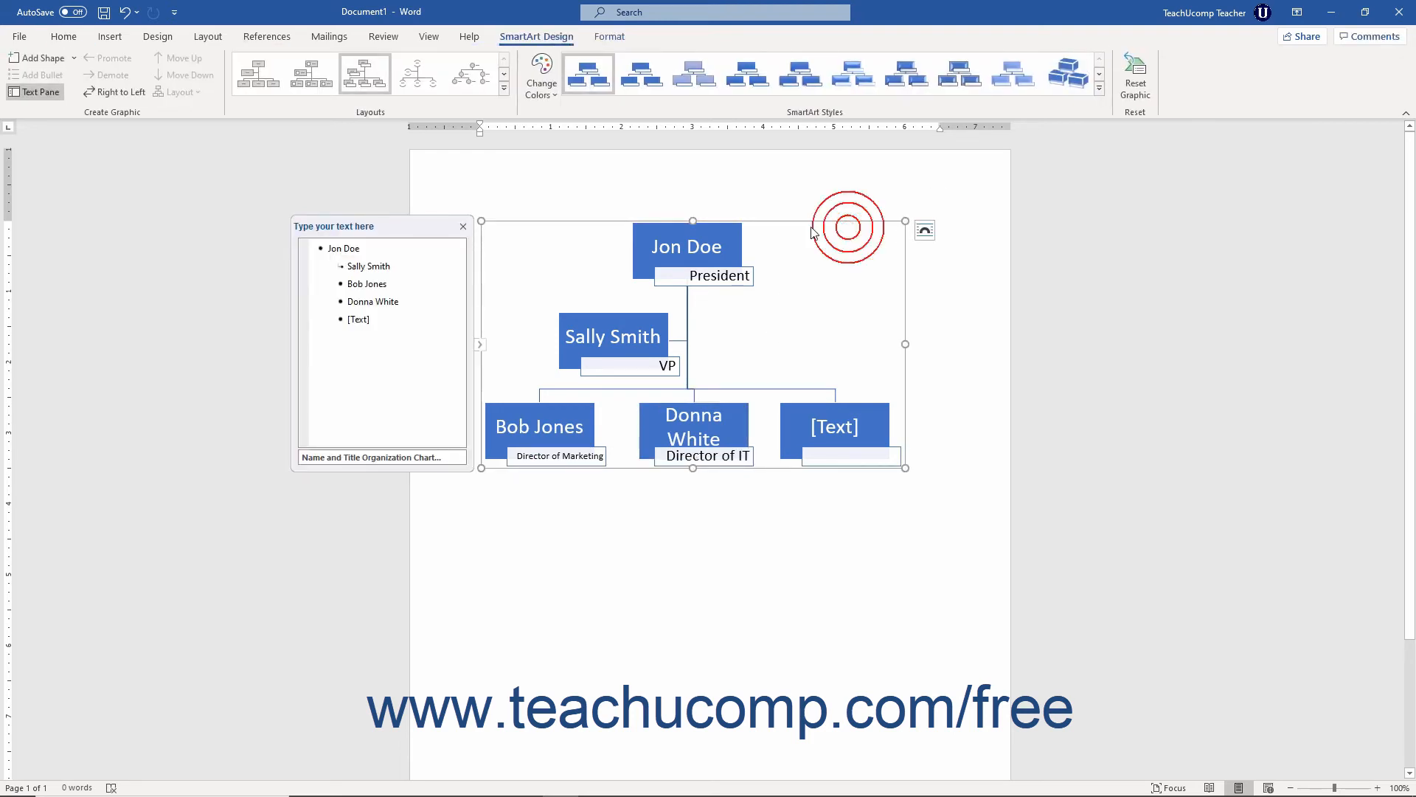
mouse_move(835, 224)
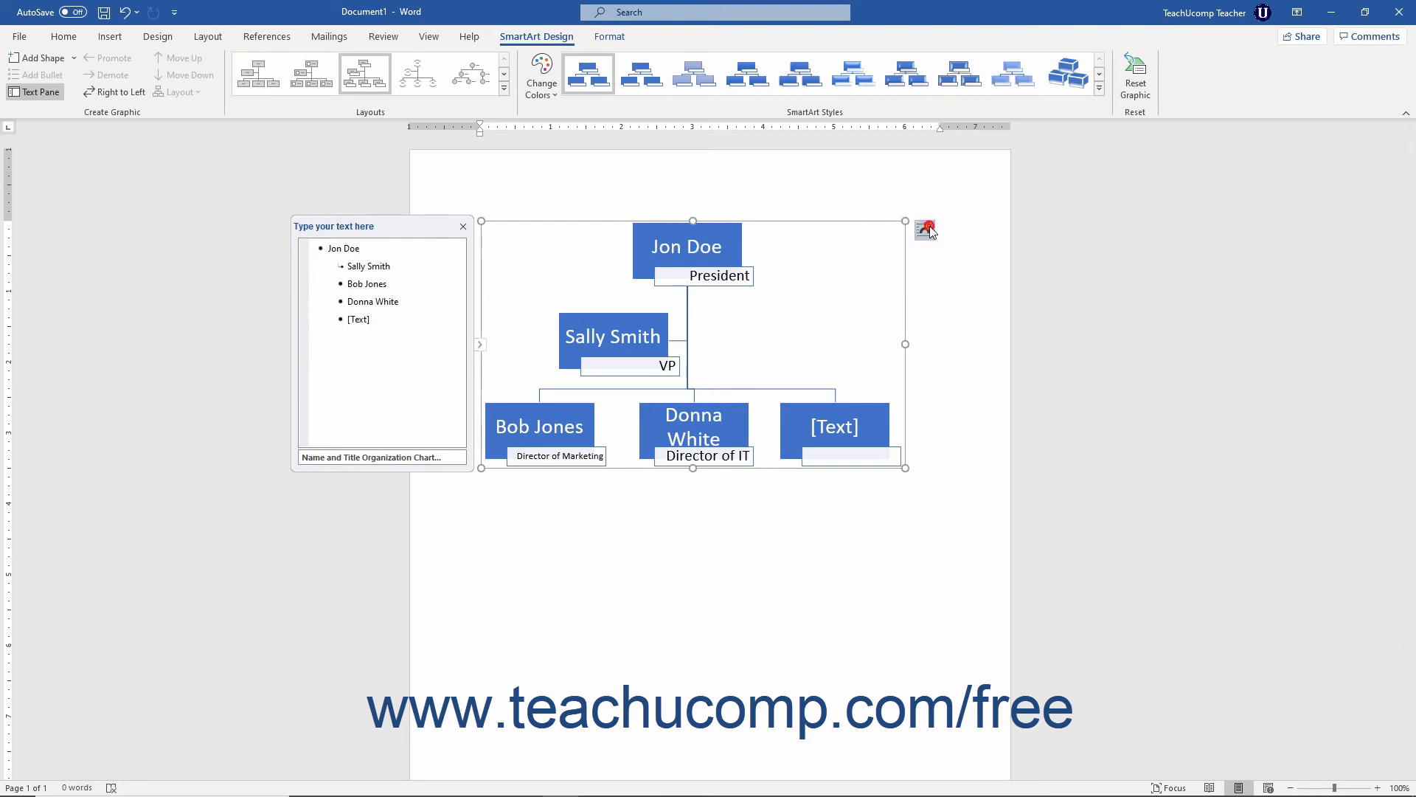
Set the chart's layout to a With Text Wrapping option.
click(925, 227)
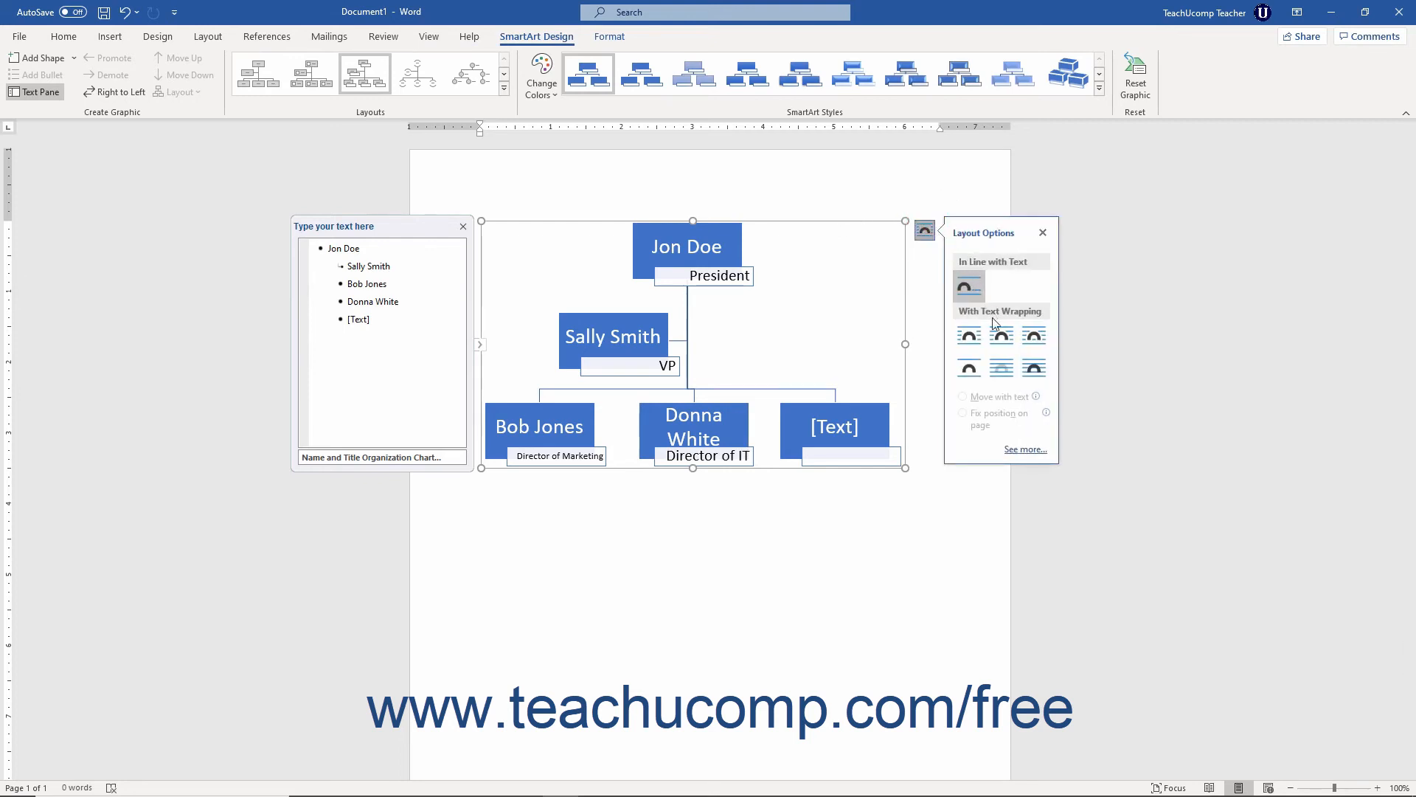
click(967, 367)
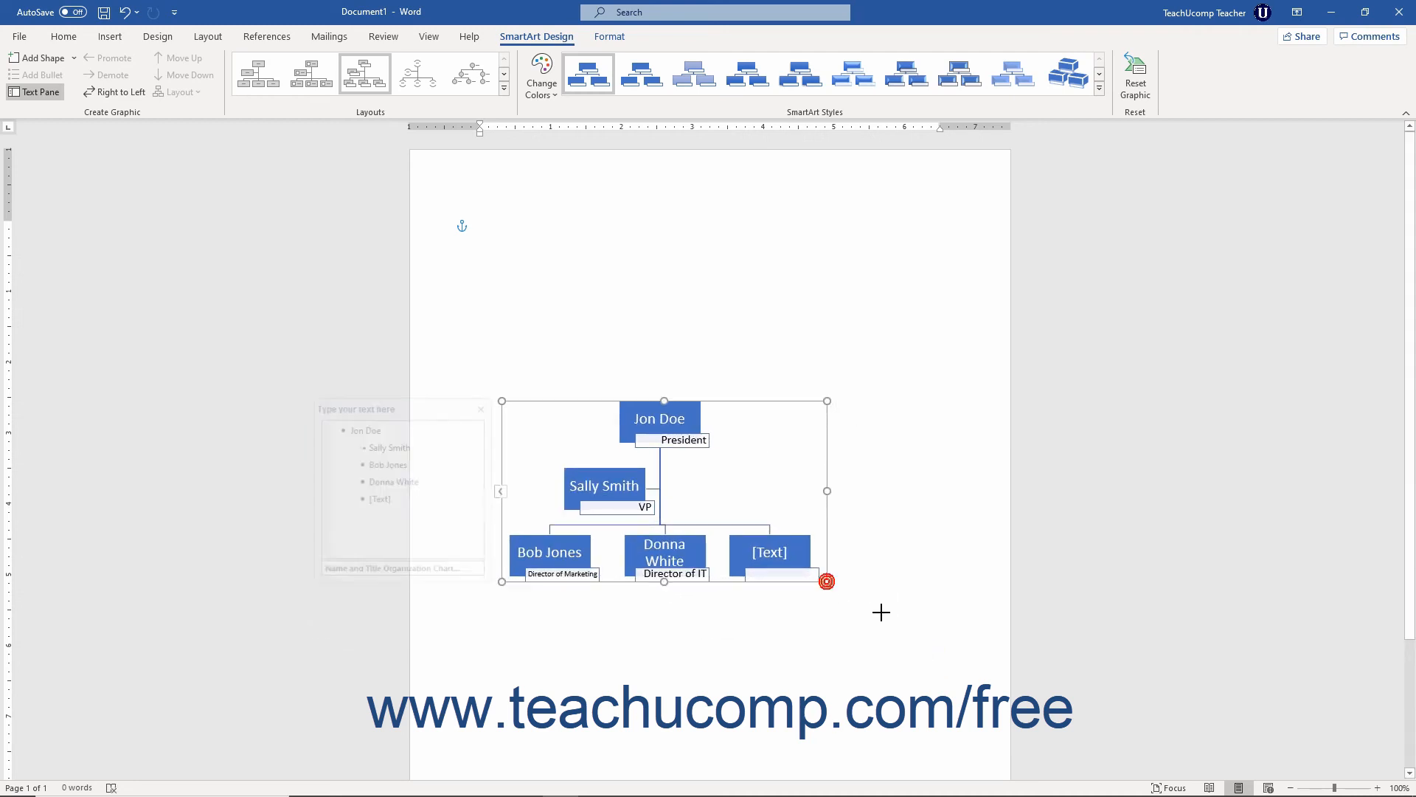
Drag the bottom-right handle outward to make the chart bigger.
drag(827, 581, 926, 646)
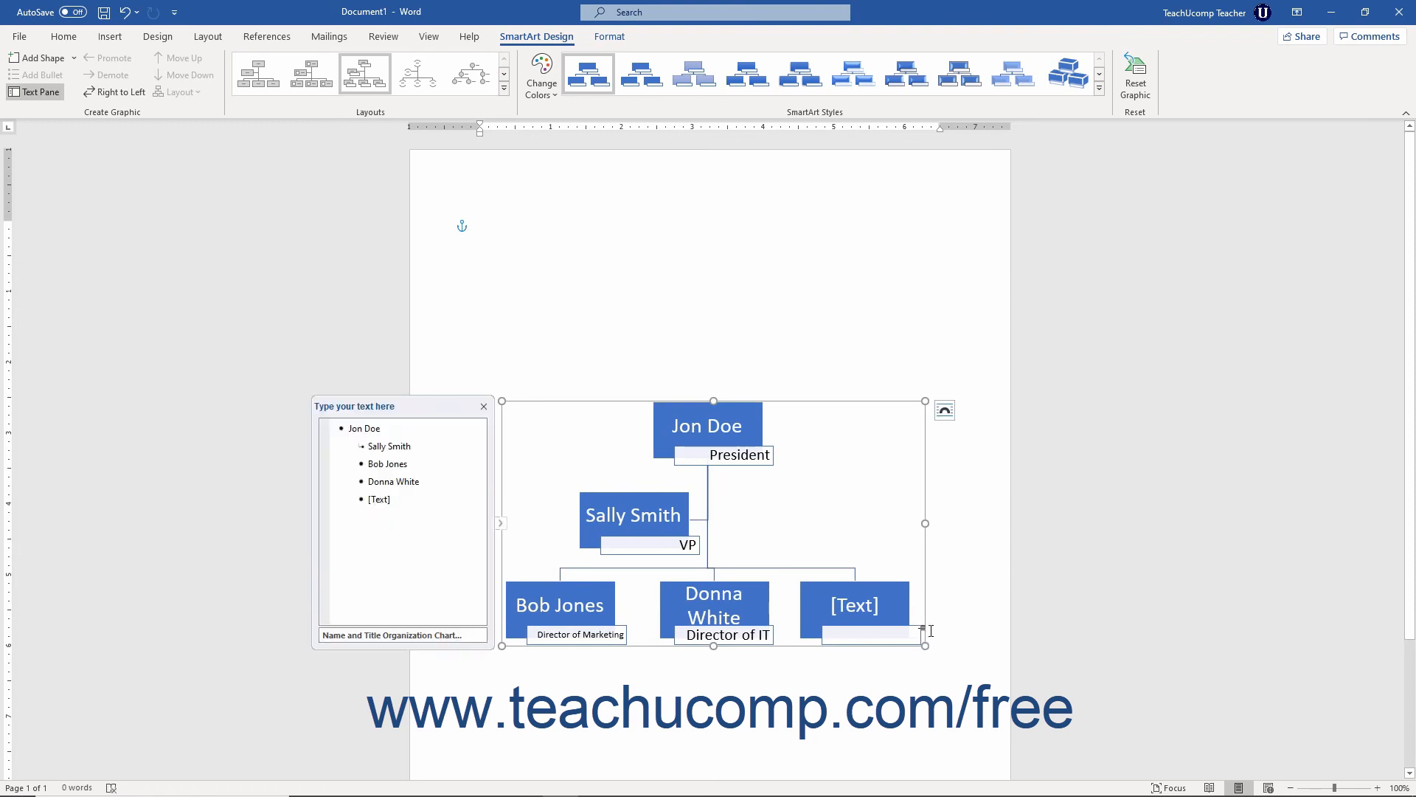
mouse_move(926, 588)
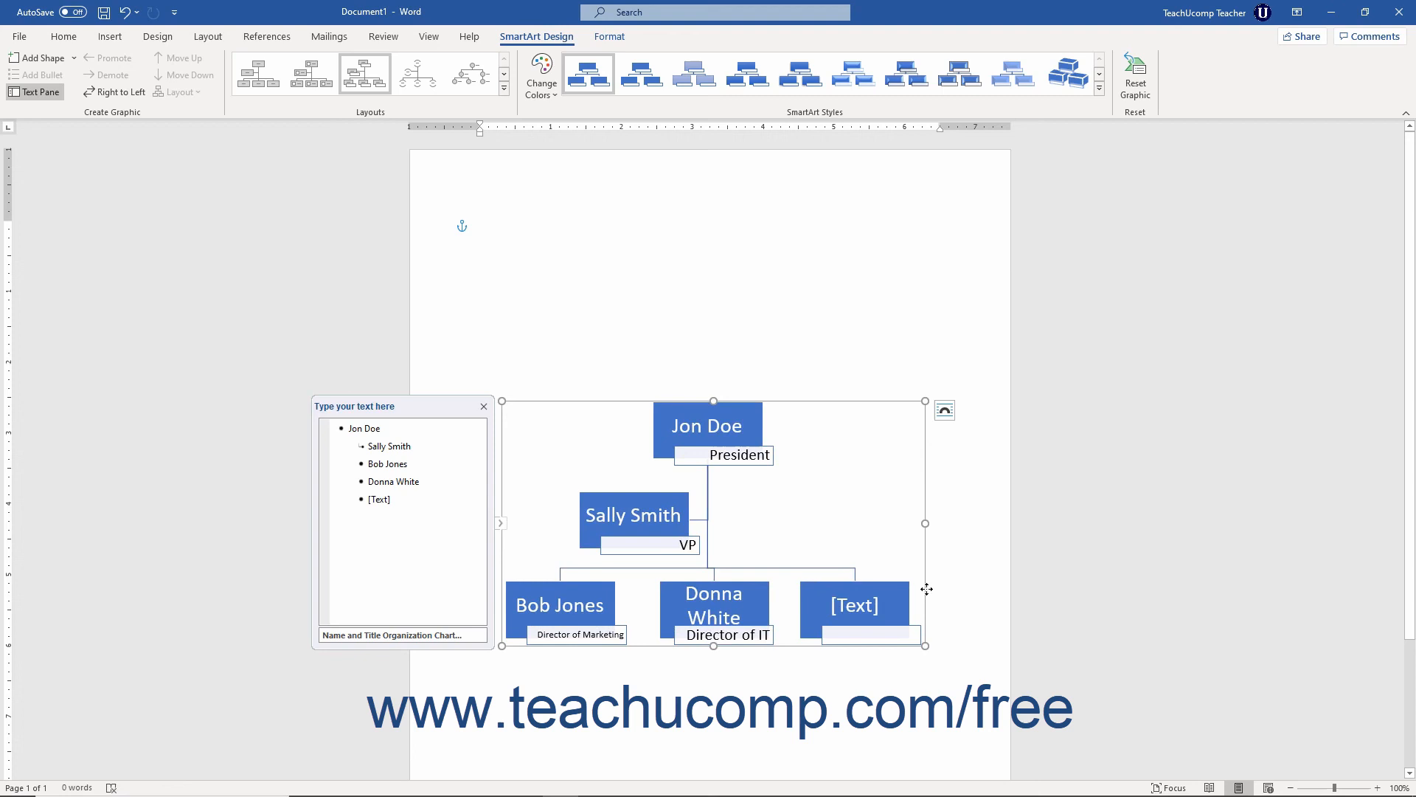